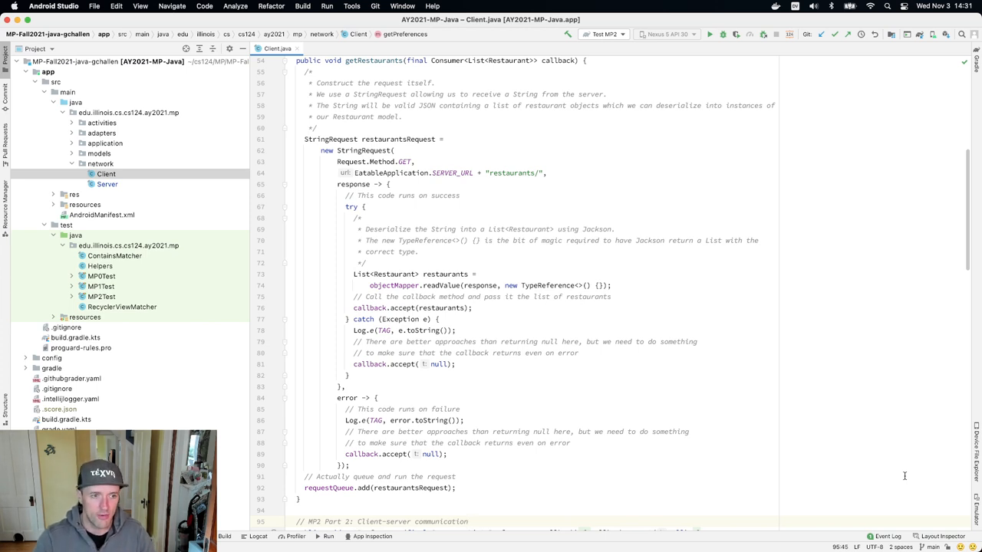
# Open MP2Test from the Project pane and scroll to the preferences route test.
pyautogui.click(101, 298)
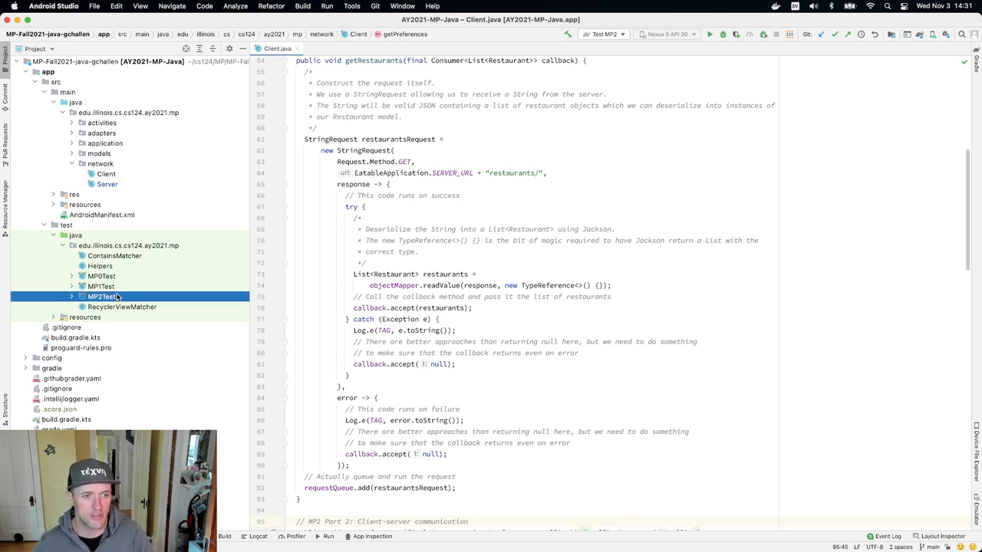
pyautogui.doubleClick(102, 298)
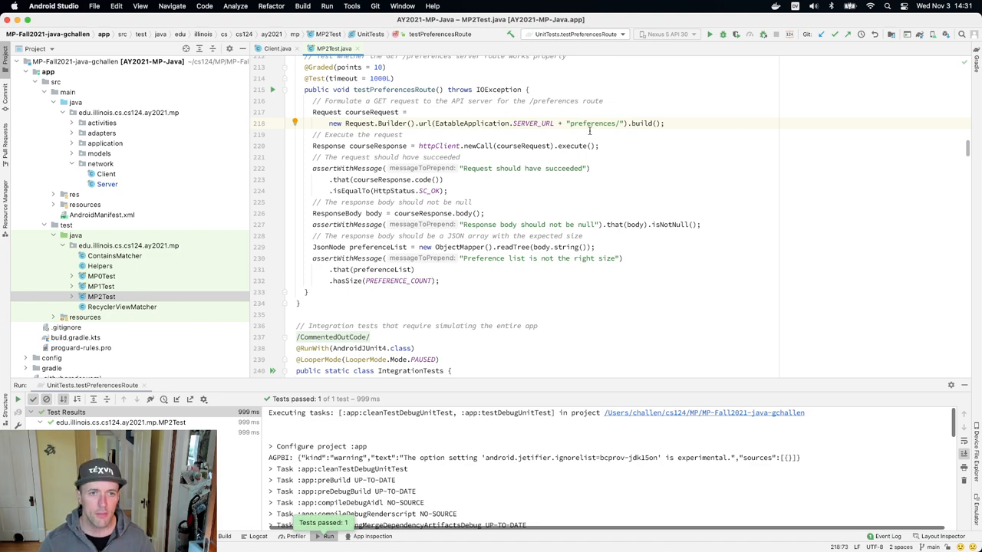
pyautogui.scroll(-3)
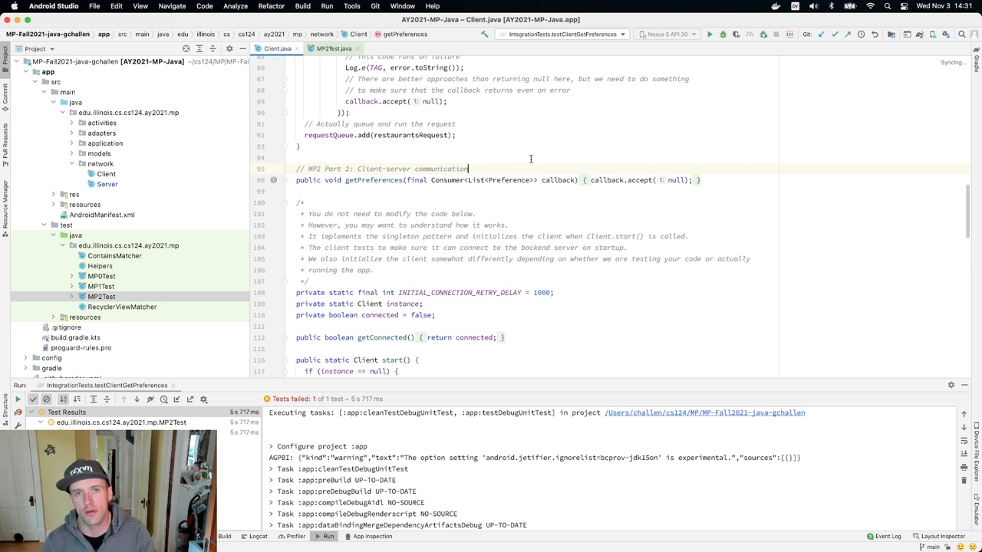
# Review Client's getRestaurants signature, highlighting the method name and the callback's List<Restaurant> type.
pyautogui.scroll(-3)
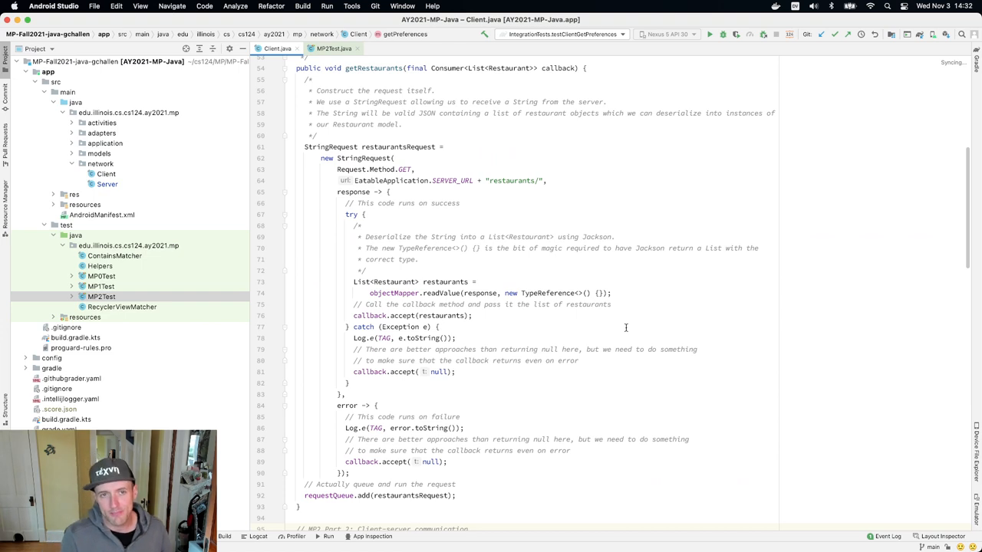
pyautogui.moveTo(377, 73)
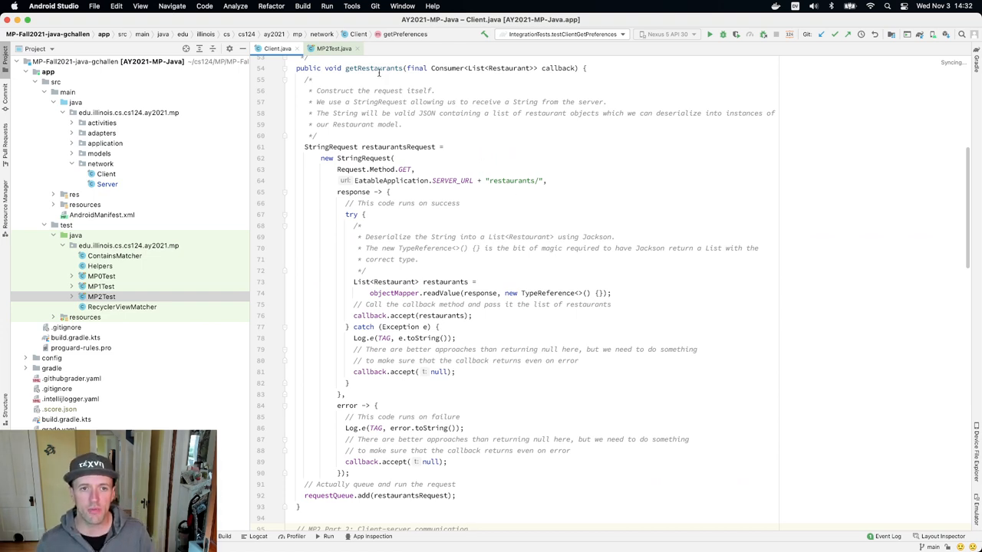
pyautogui.doubleClick(374, 67)
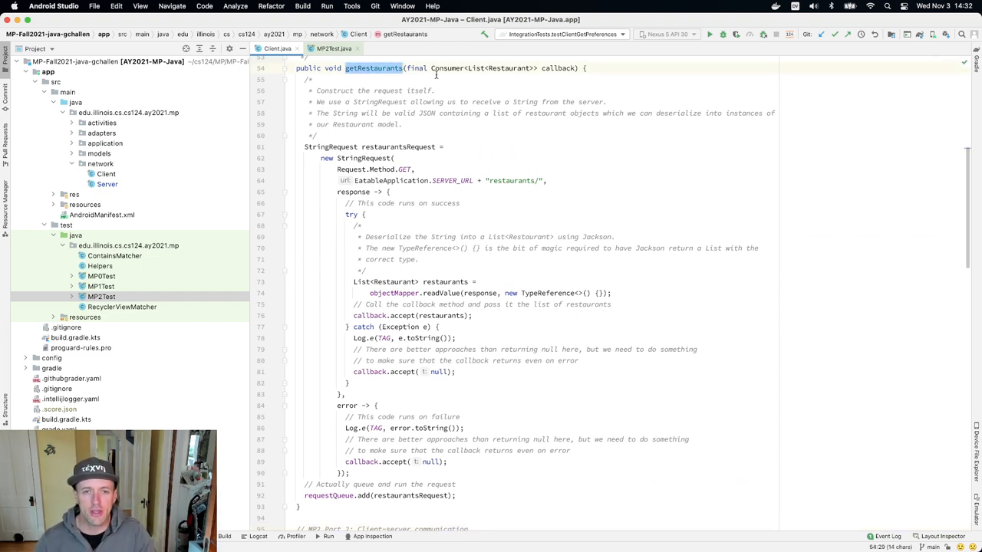
pyautogui.doubleClick(447, 68)
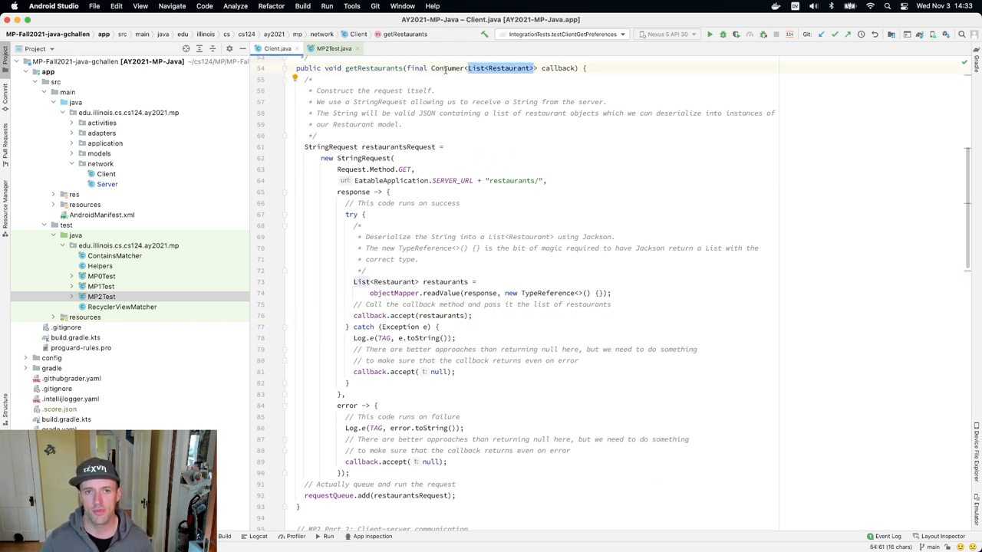
pyautogui.doubleClick(448, 67)
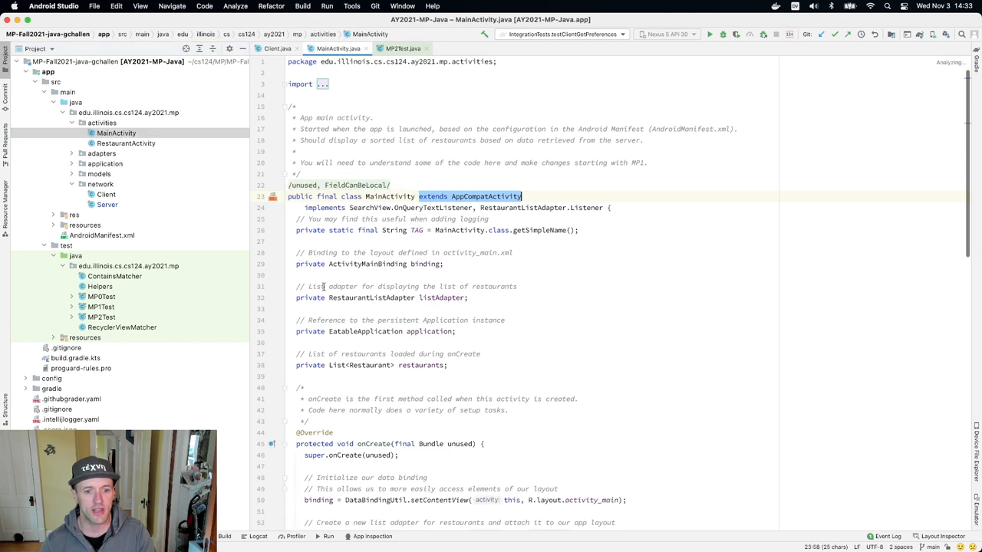
# Scroll MainActivity's onCreate to the getRestaurants call and highlight the restaurants assignment in its callback.
pyautogui.scroll(-3)
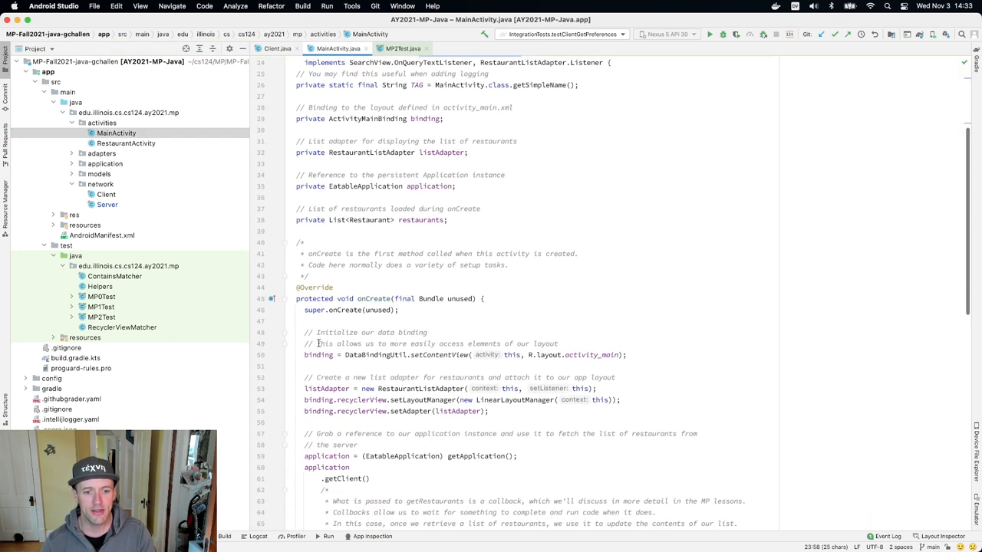
pyautogui.scroll(-3)
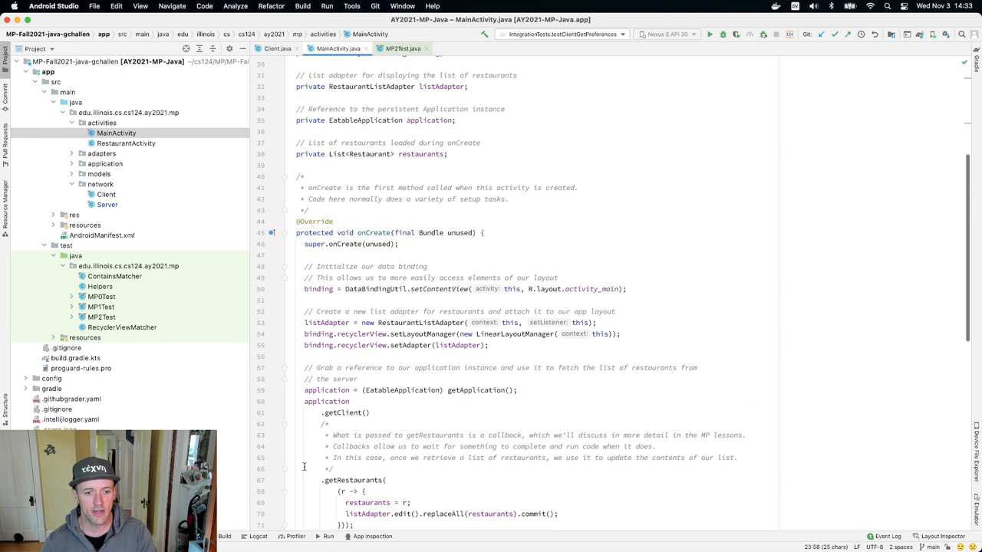
pyautogui.scroll(-3)
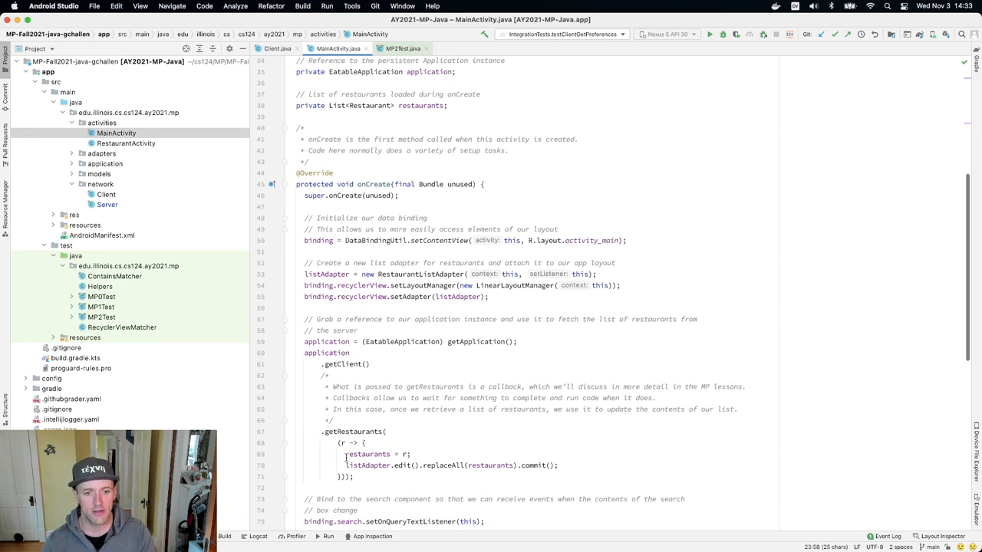
pyautogui.doubleClick(353, 431)
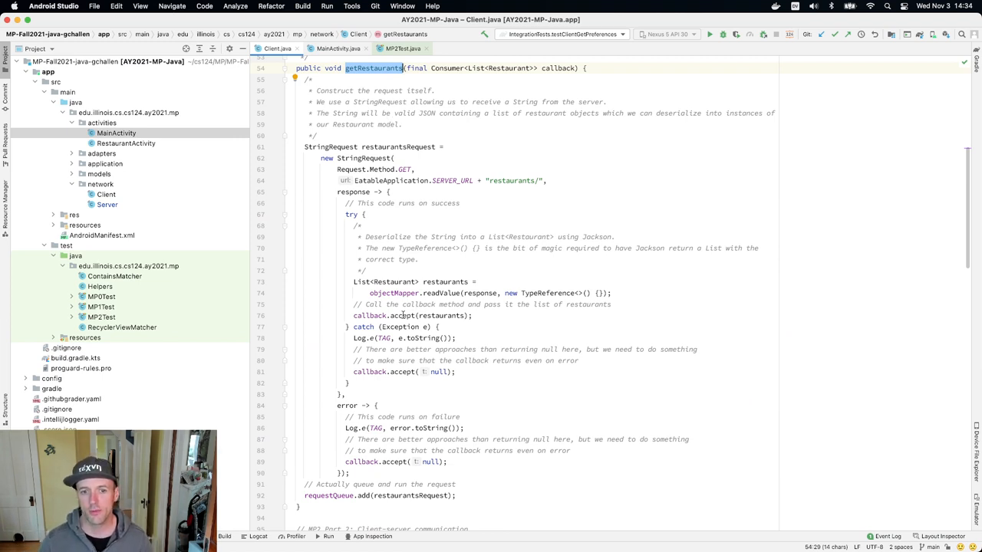
pyautogui.click(403, 316)
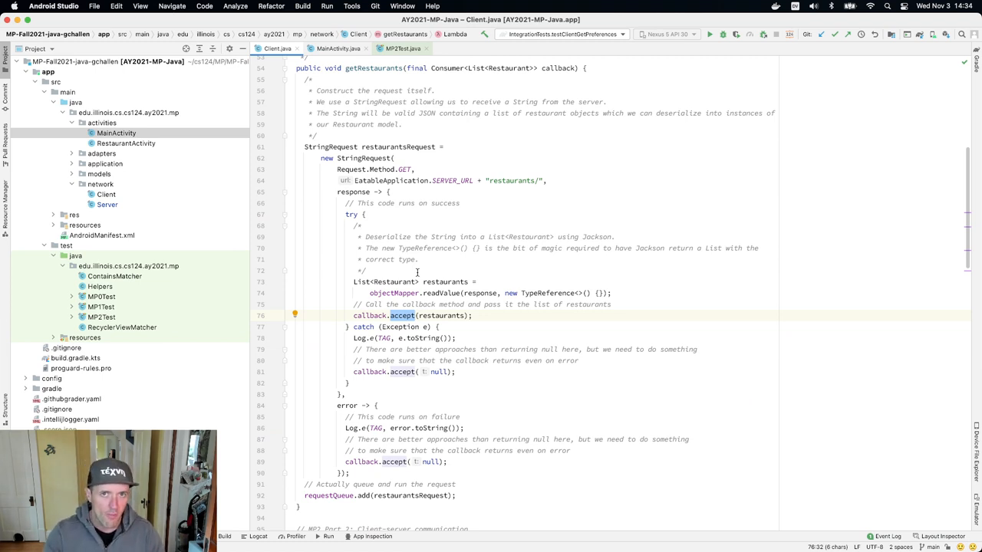
pyautogui.moveTo(356, 495)
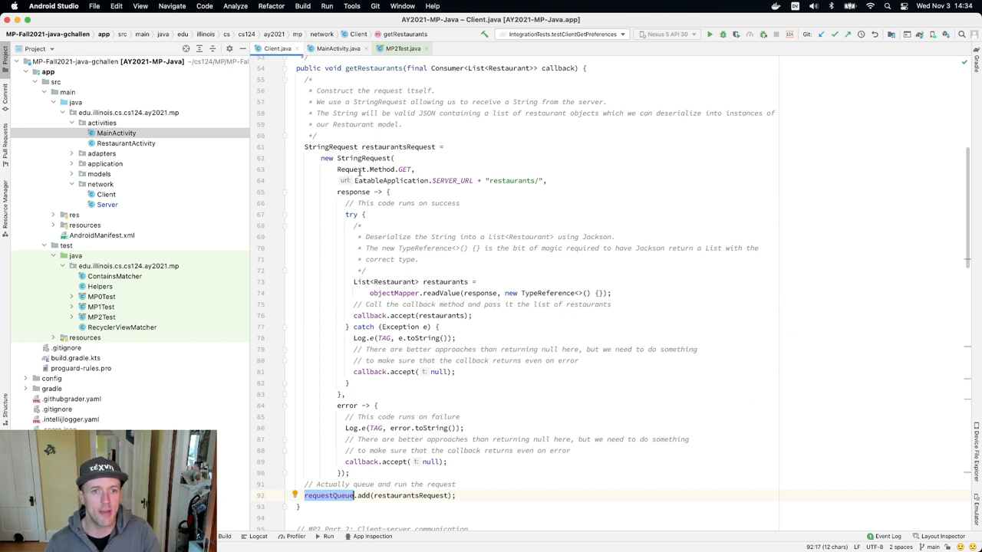
pyautogui.click(364, 158)
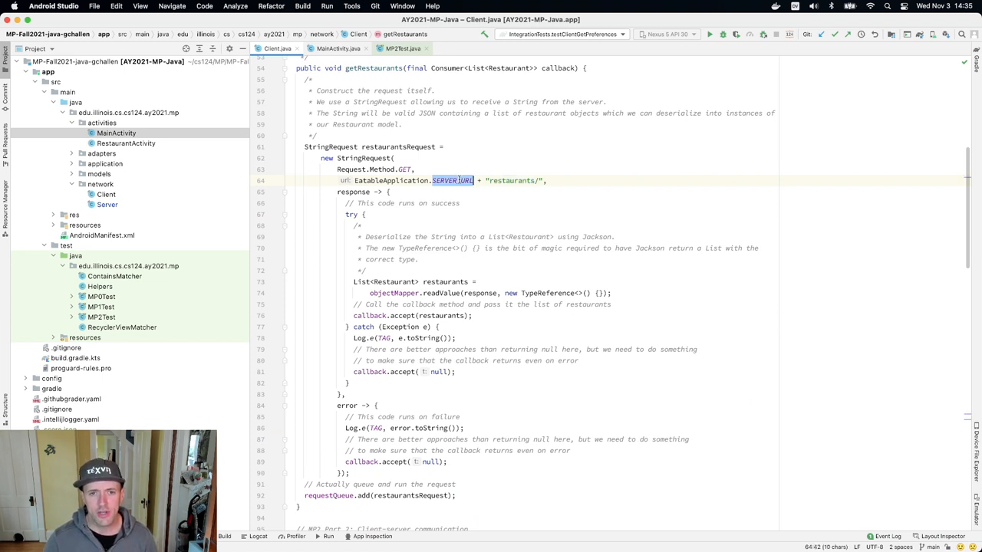
pyautogui.rightClick(453, 181)
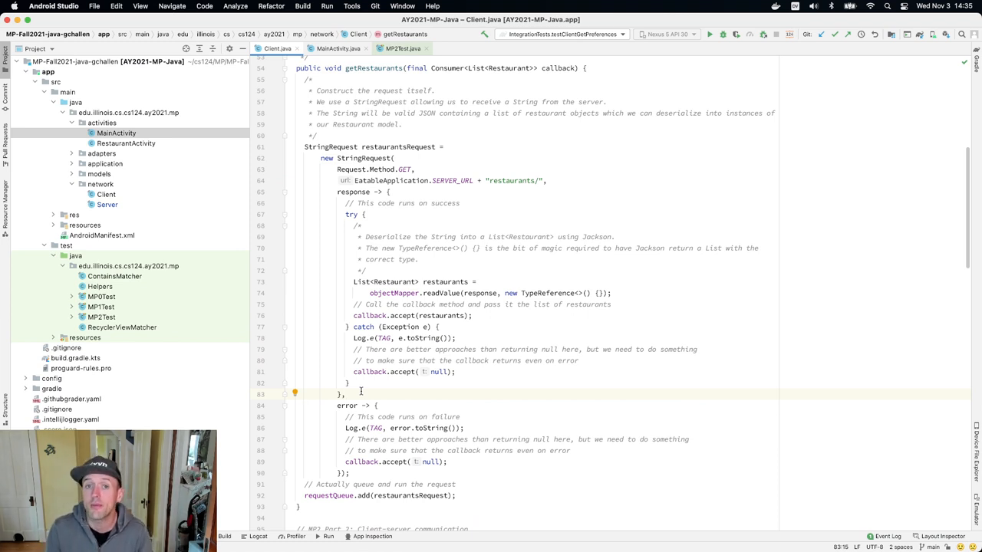
pyautogui.moveTo(353, 270)
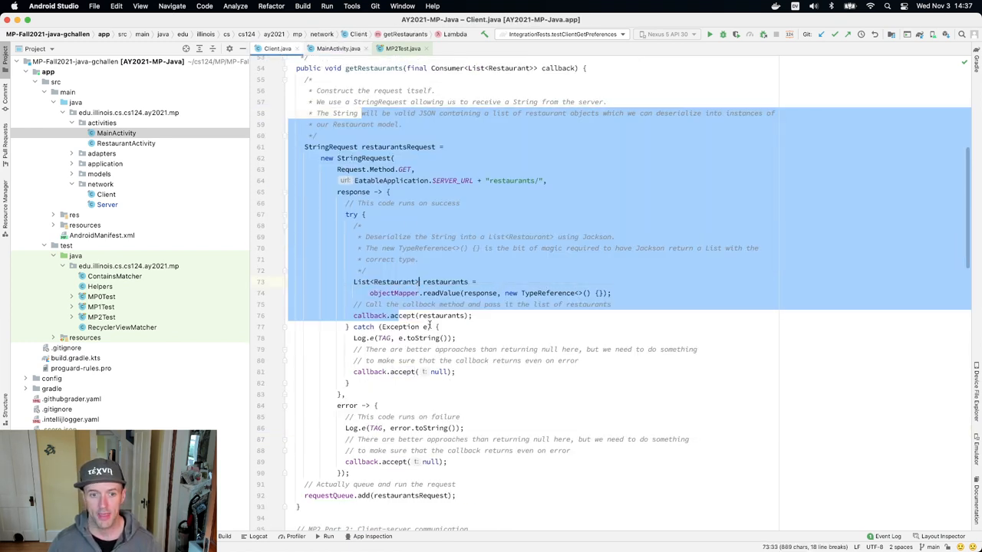
# Finish reading getRestaurants' error lambda and return to MainActivity's onCreate code.
pyautogui.scroll(-3)
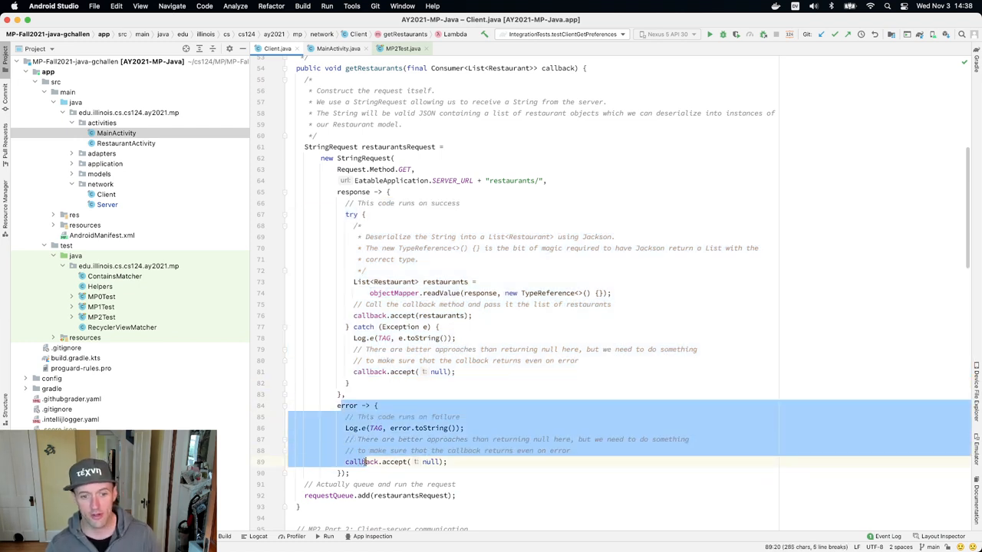
pyautogui.click(392, 439)
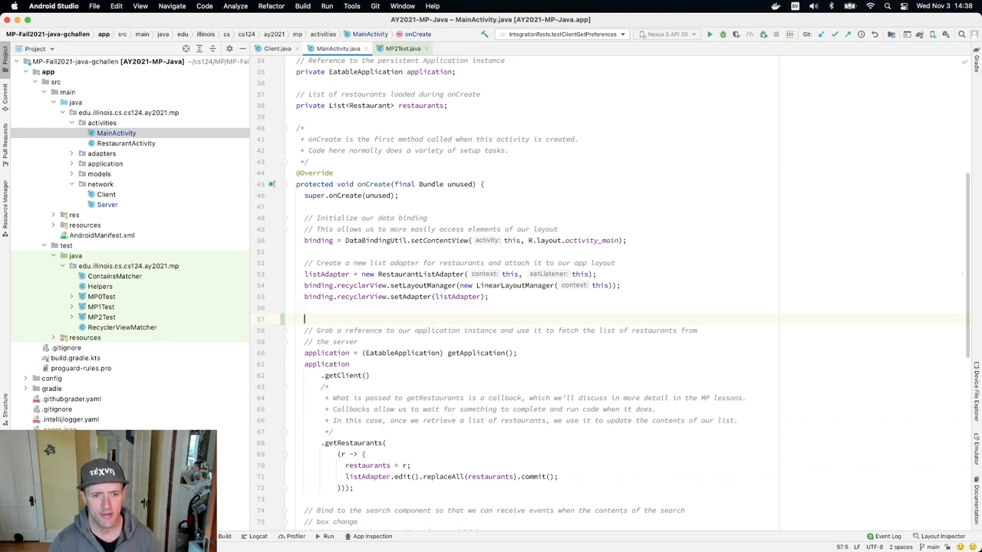
# Add Log.d("TRACE", "Calling getRestaurants") in onCreate just before the restaurant fetch.
pyautogui.write('Log.d("TRACE')
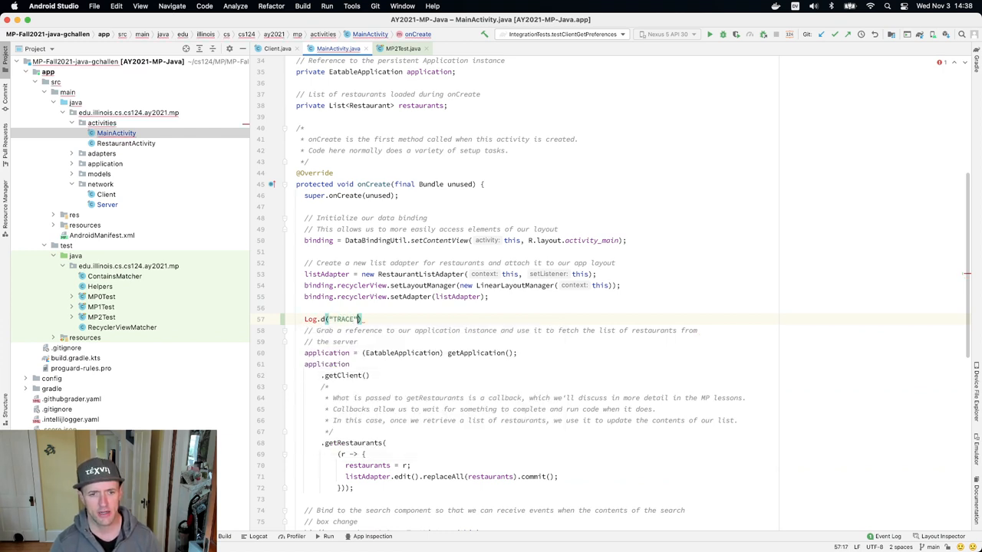
pyautogui.write(',)')
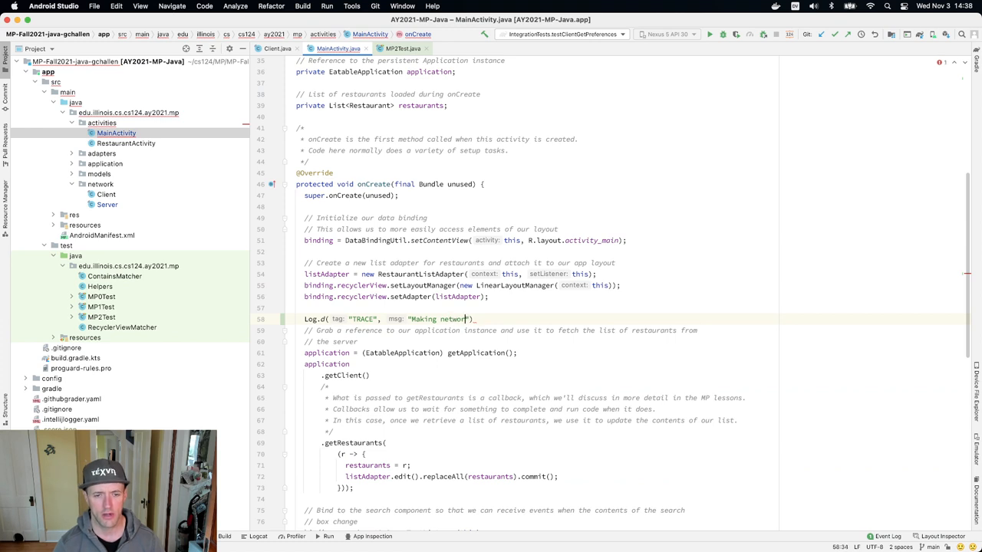
pyautogui.write('Calling')
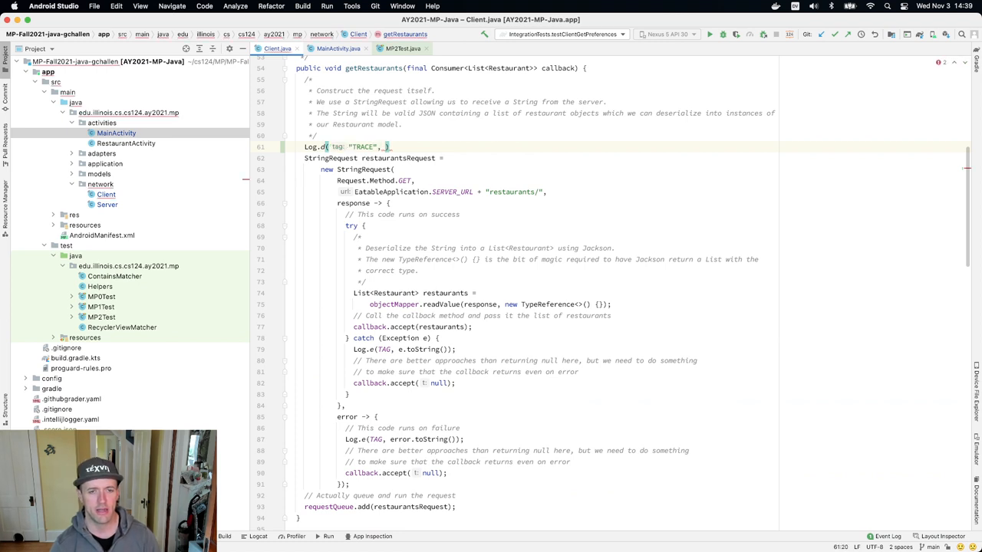
# Add TRACE logs in getRestaurants for creating the request, queueing it, and receiving the response.
pyautogui.write('msg: "Creating restaurant request')
pyautogui.write('Log.d( tag: "TRACE", msg: "");')
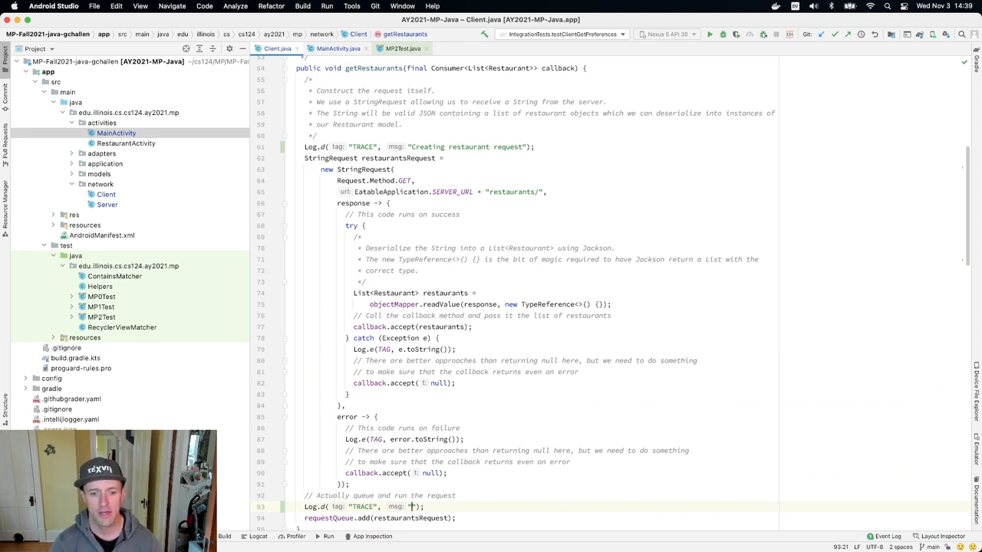
pyautogui.write('Queueing request')
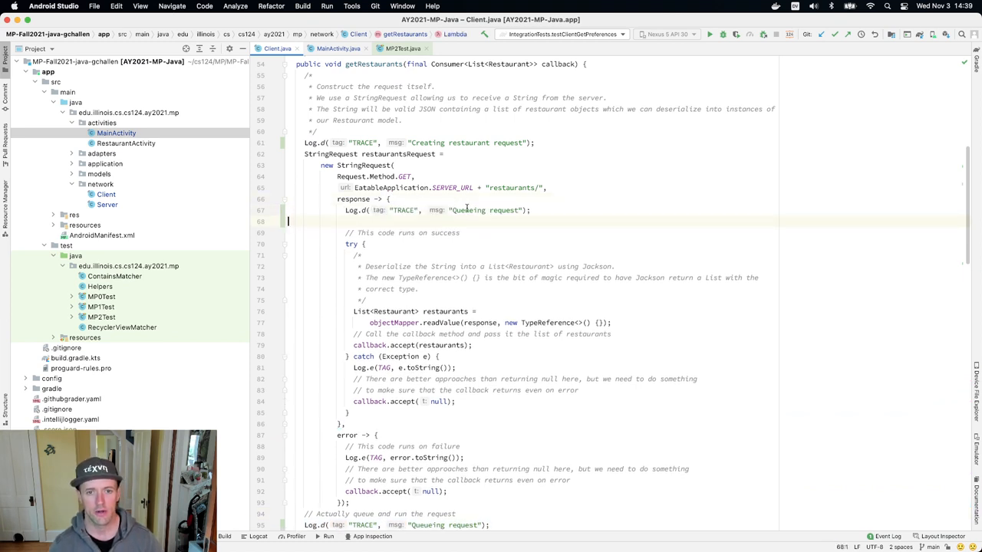
pyautogui.doubleClick(485, 210)
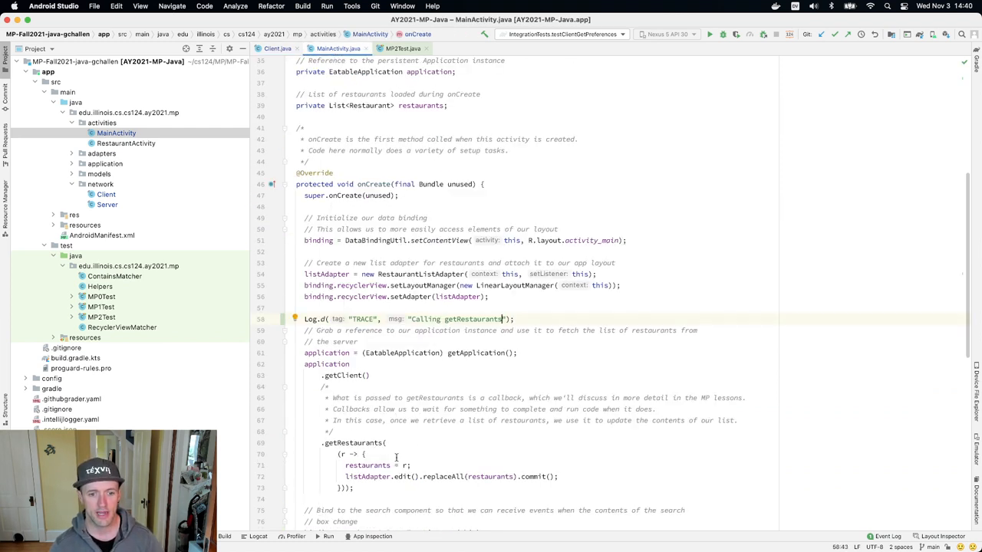
# Log "Received list of restaurants" in the callback and "MainActivity continuing" after the getRestaurants call.
pyautogui.write('Log.d("TRACE", "Received list of restaurants");')
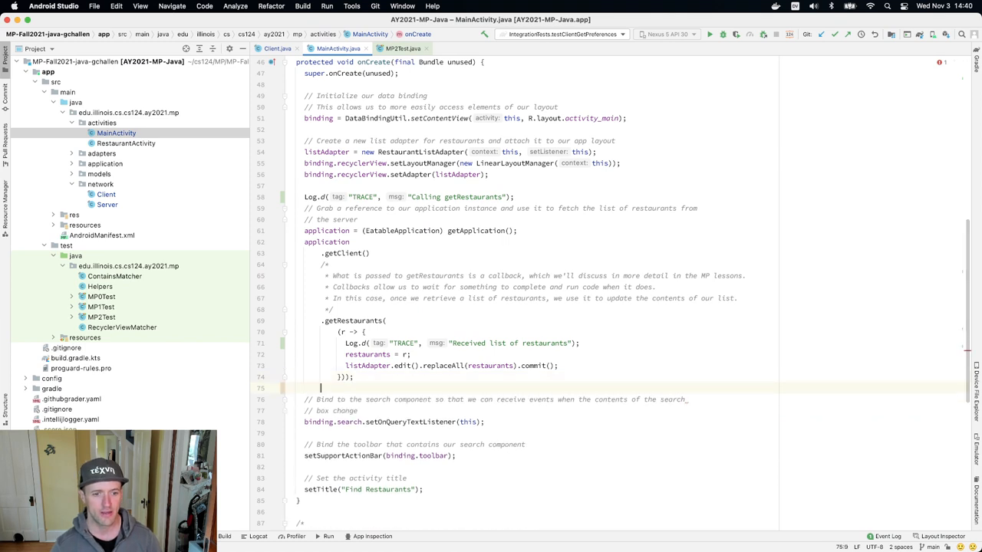
pyautogui.write('Log.d')
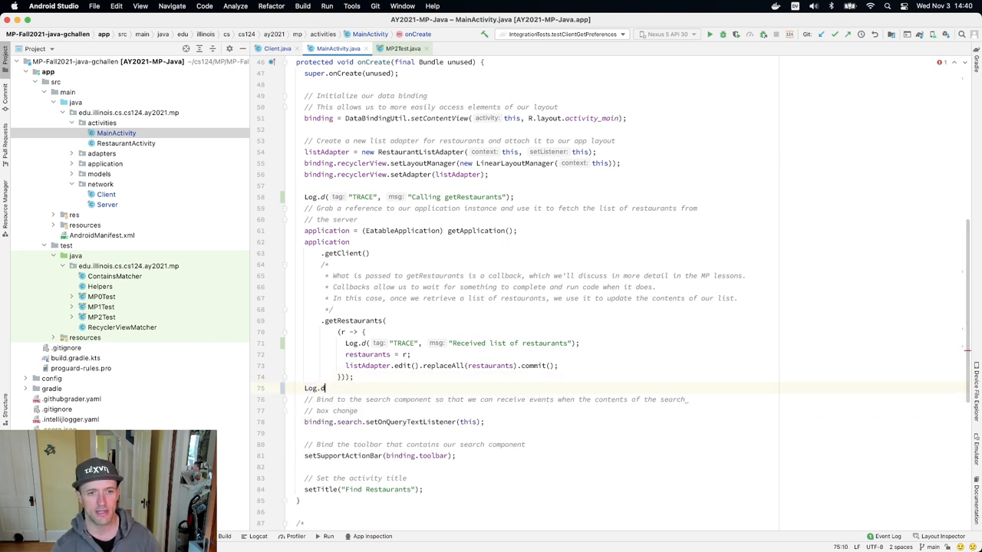
pyautogui.write('("TRACE", "M"')
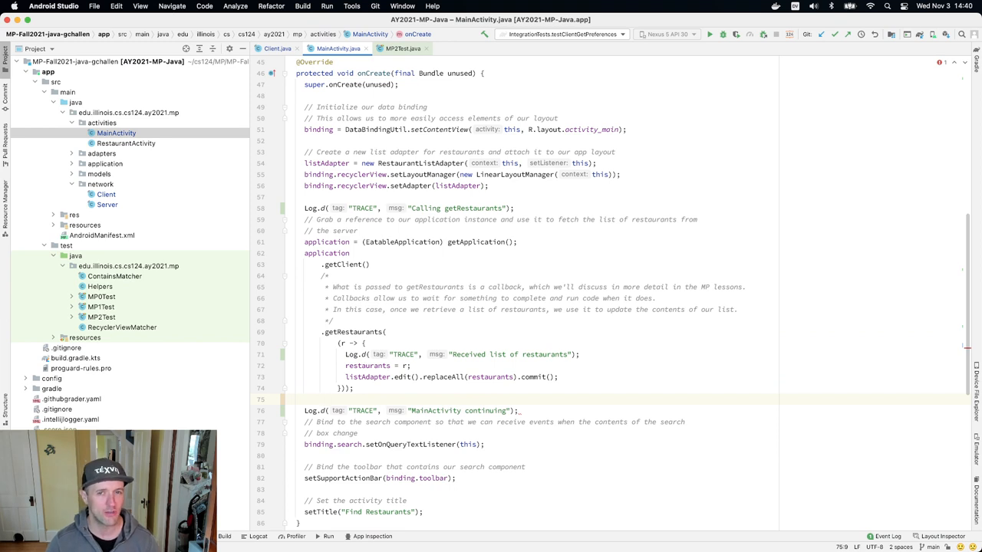
pyautogui.moveTo(554, 38)
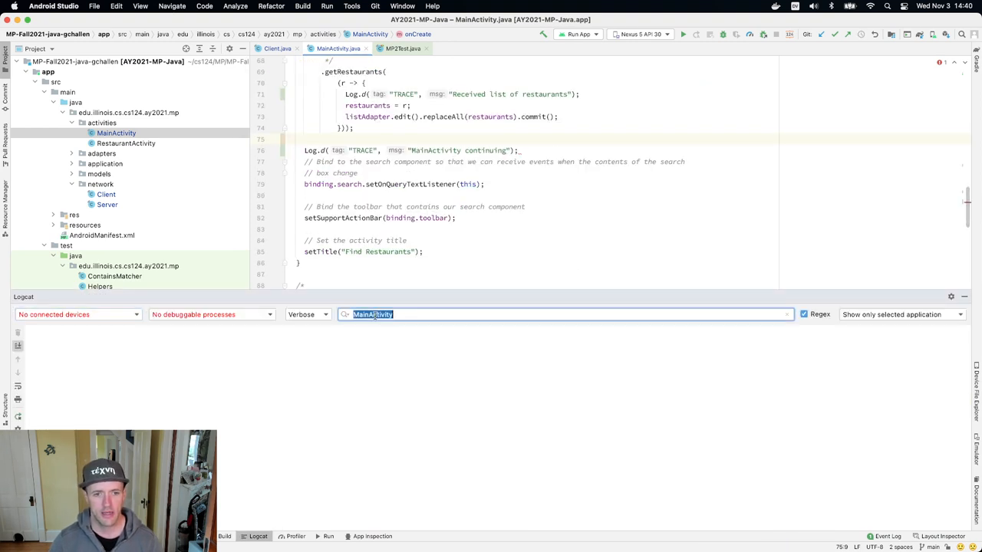
# Filter Logcat to TRACE, run the app on the emulator and select its process for log output.
pyautogui.write('TRACE')
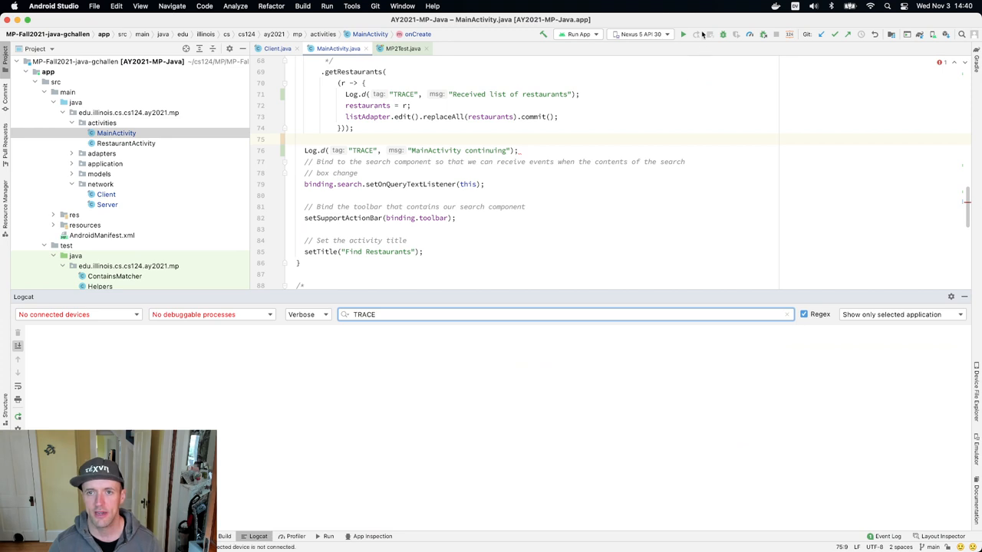
pyautogui.click(683, 34)
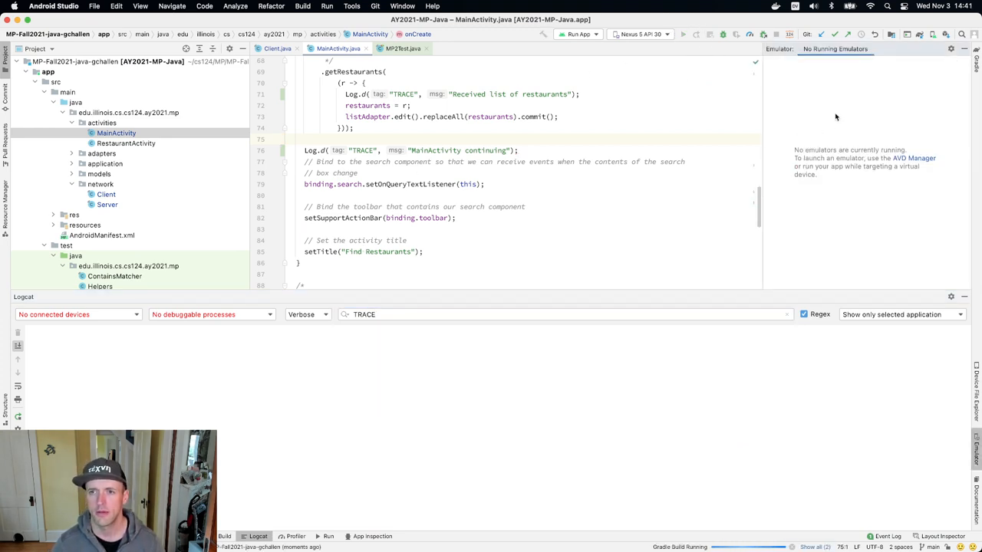
pyautogui.click(682, 34)
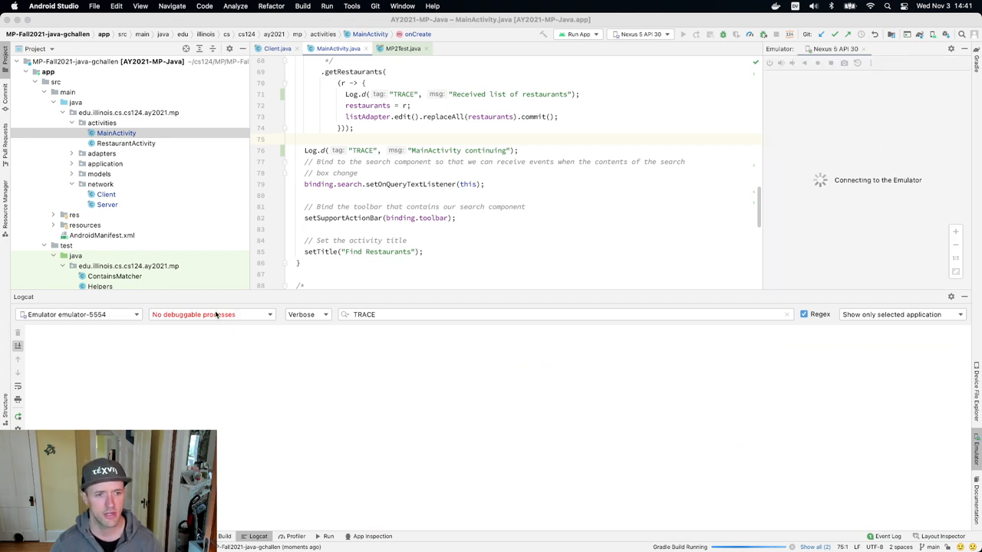
pyautogui.click(77, 314)
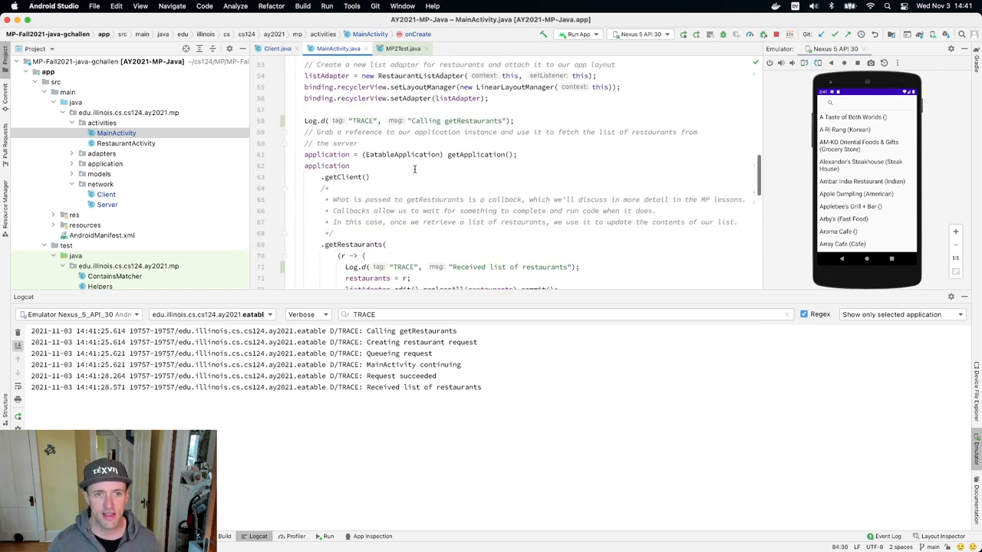
# Point out the "Calling getRestaurants" trace line and compare it against Client's request code.
pyautogui.doubleClick(420, 122)
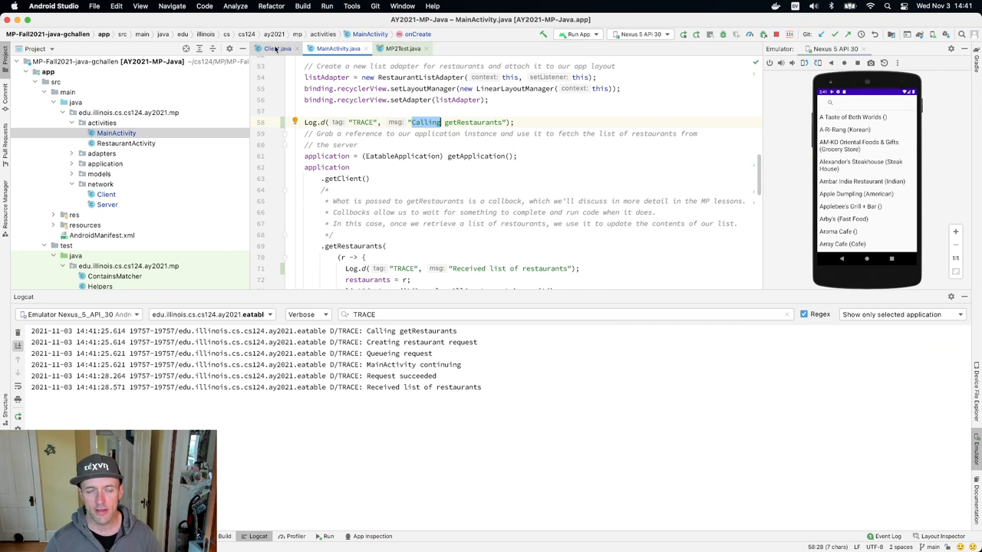
pyautogui.click(276, 47)
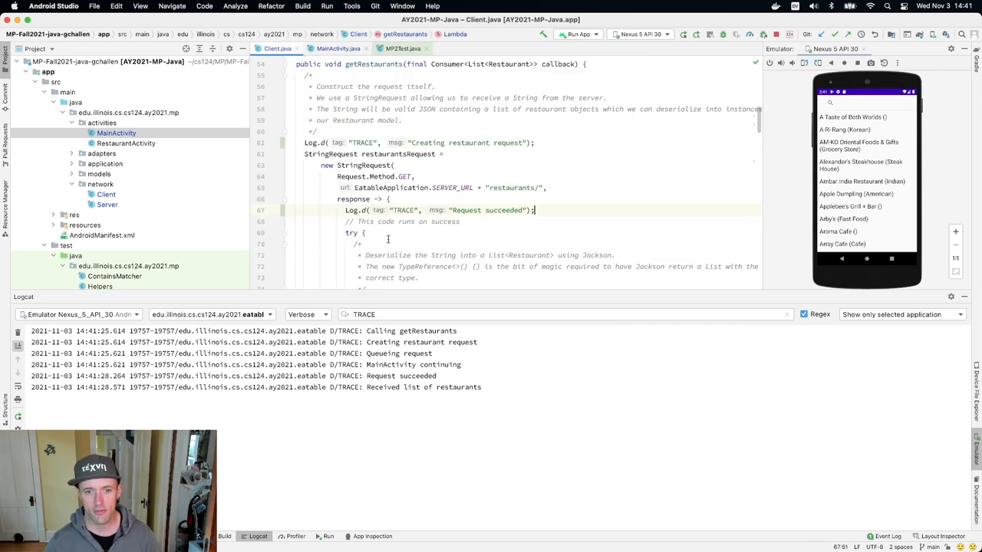
pyautogui.scroll(-3)
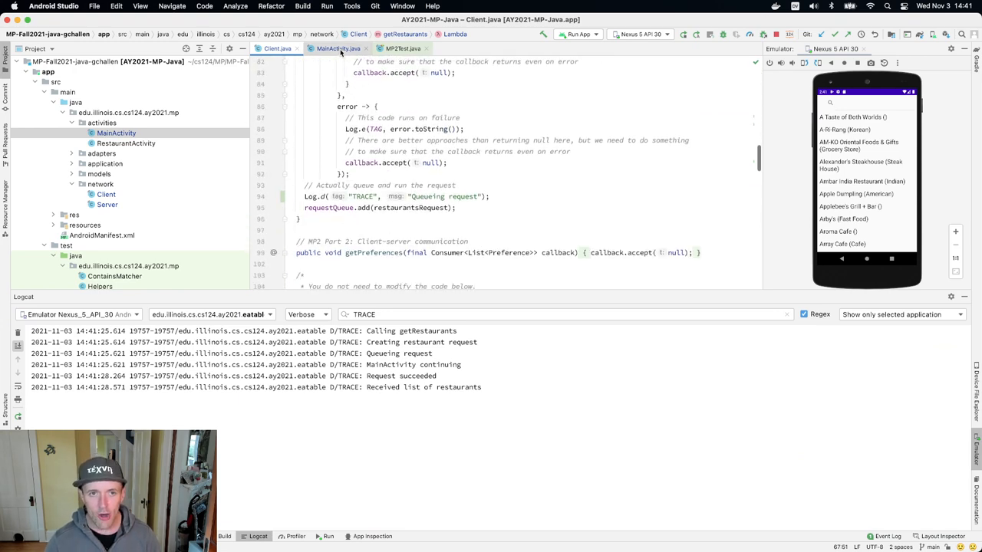
# Point out the "Received list of restaurants" line in MainActivity and review Client's response handling.
pyautogui.click(337, 48)
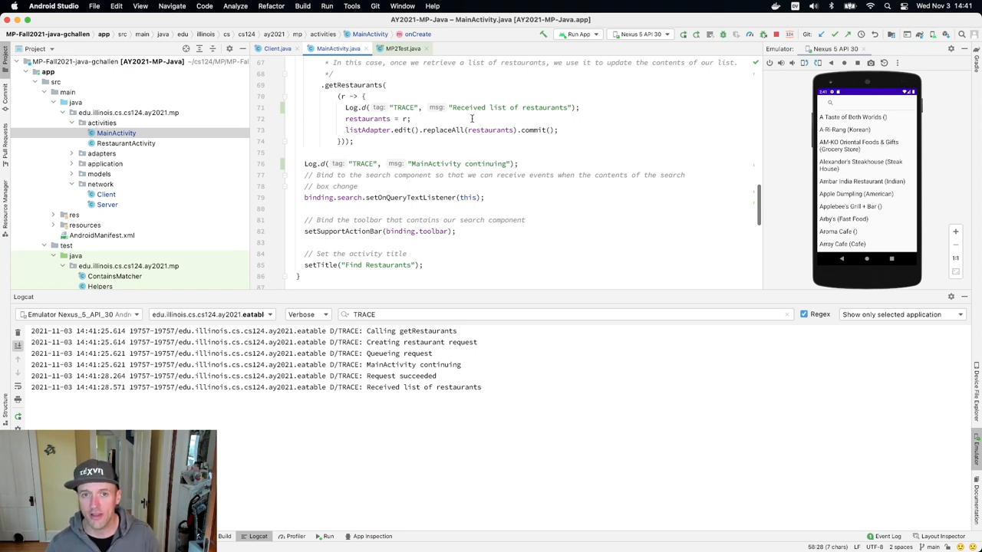
pyautogui.doubleClick(510, 108)
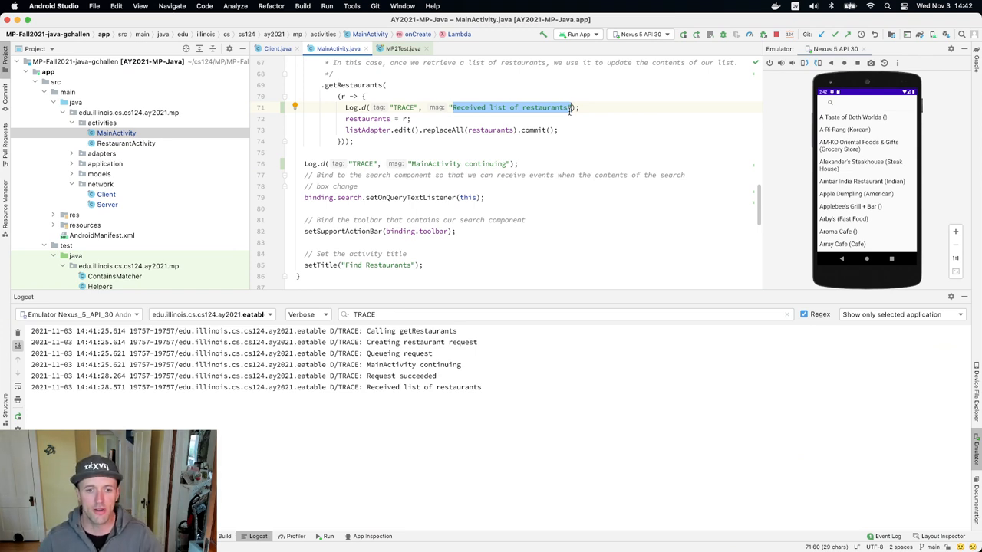
pyautogui.click(276, 48)
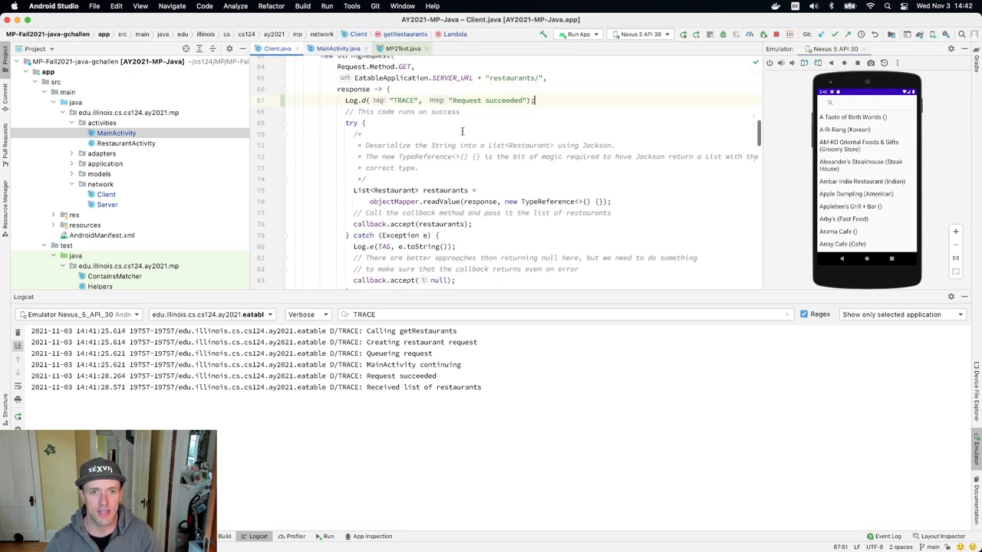
pyautogui.scroll(-3)
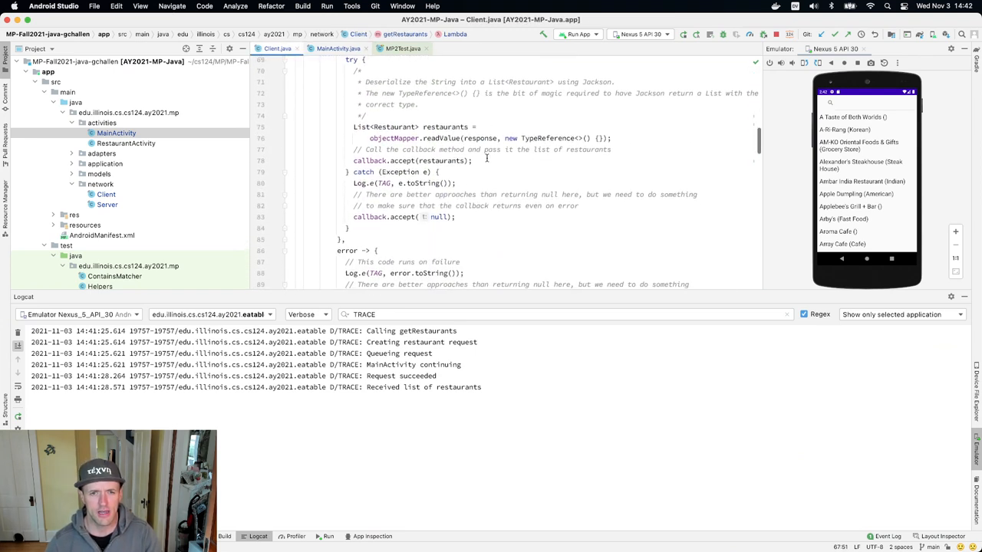